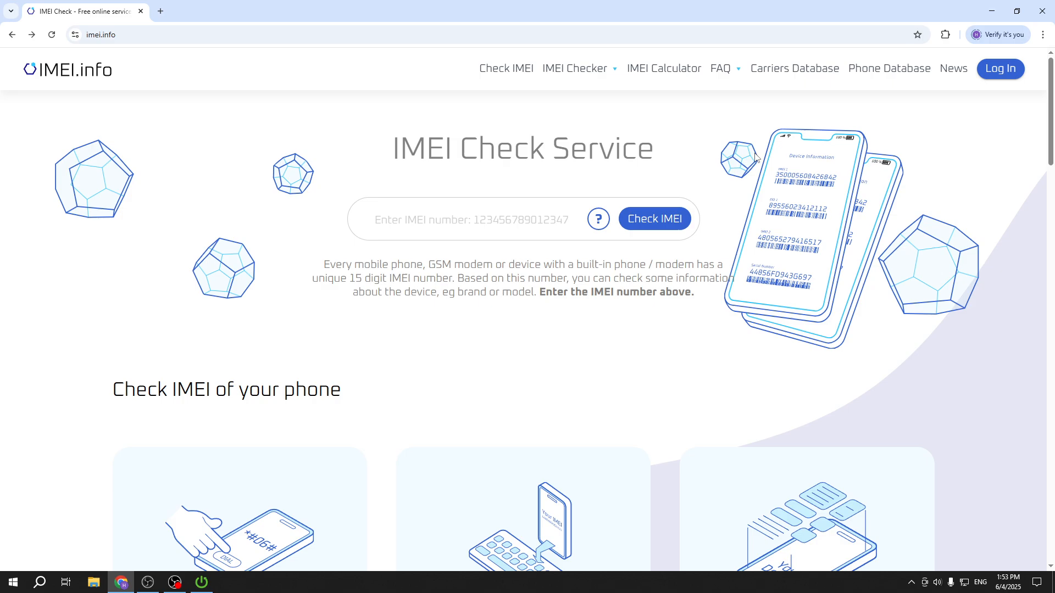
mouse_move(760, 176)
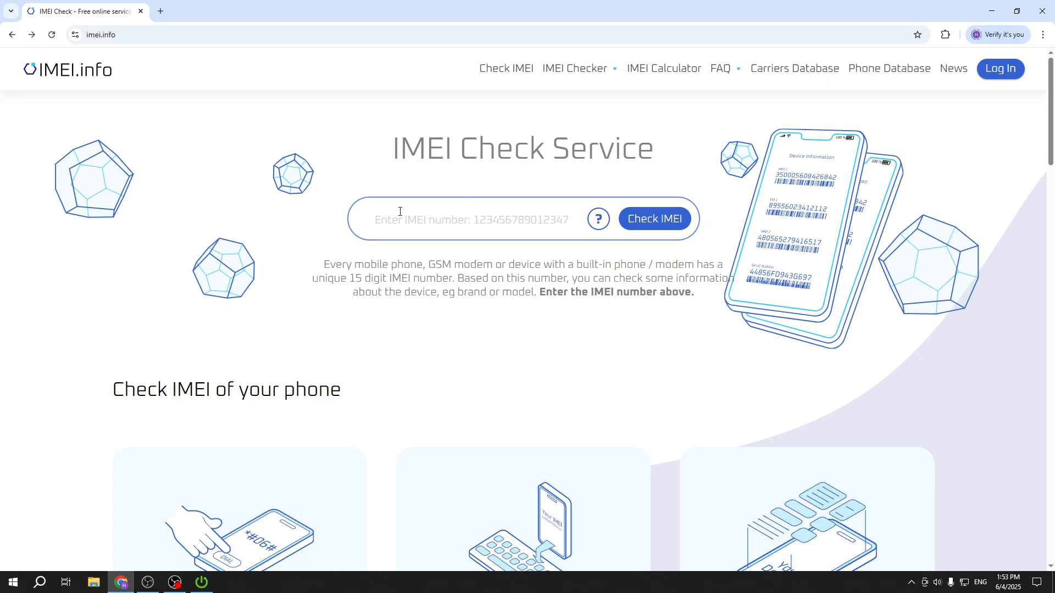
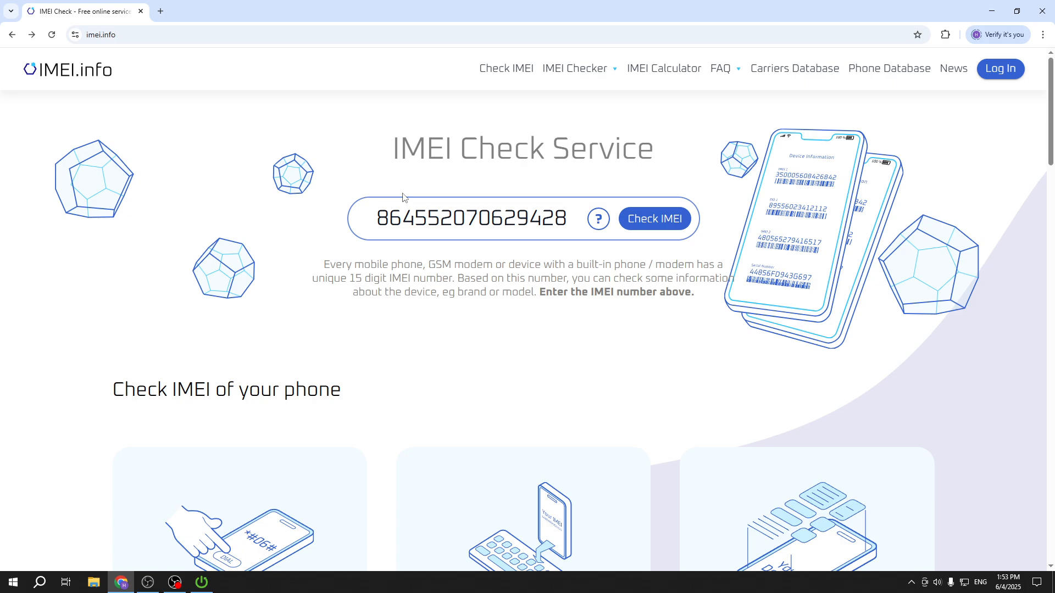
mouse_move(402, 194)
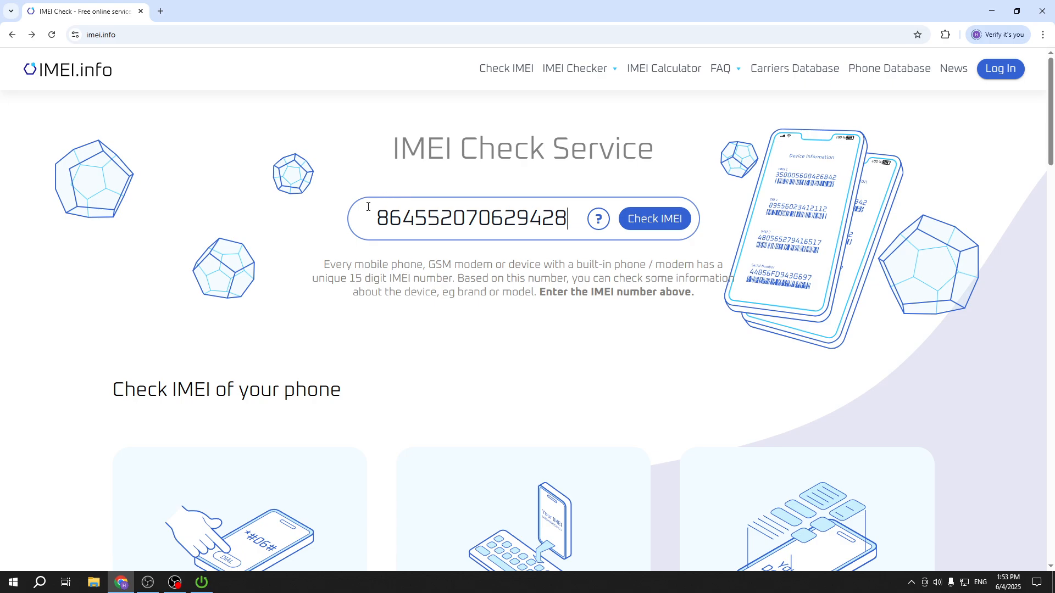
mouse_move(263, 136)
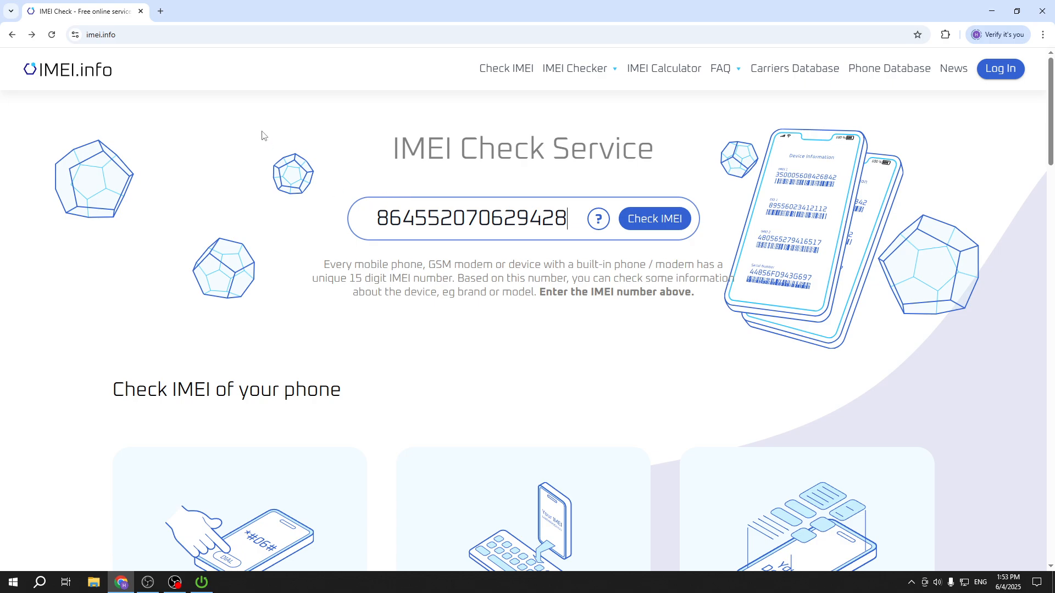
mouse_move(300, 103)
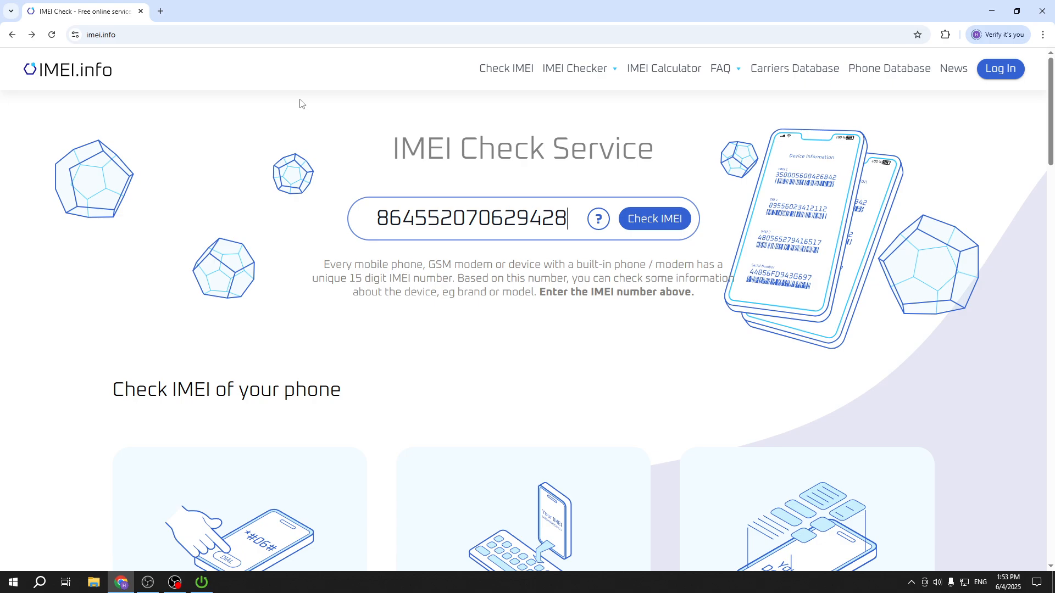
mouse_move(278, 121)
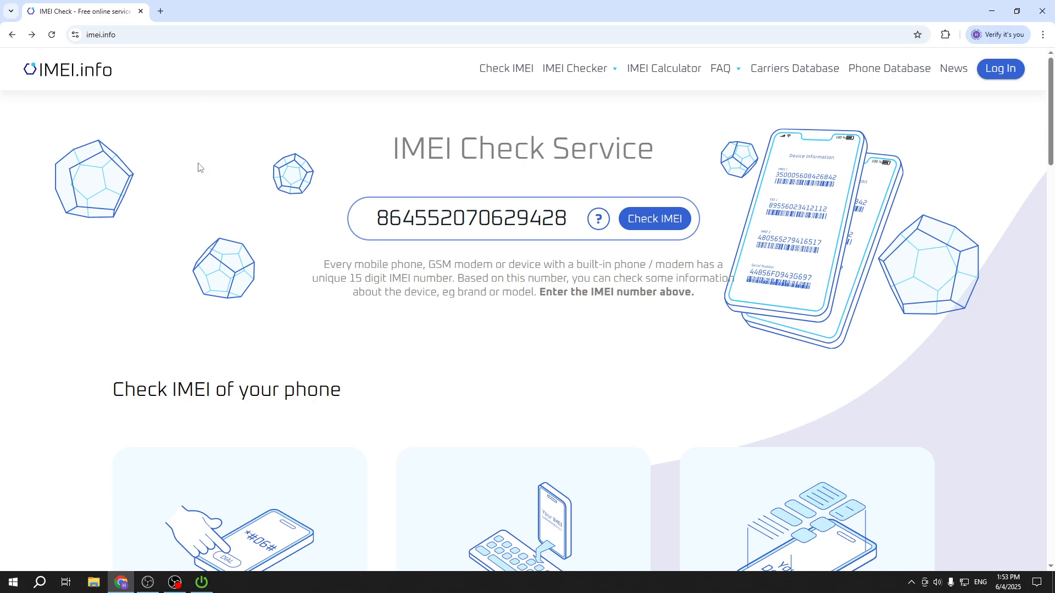
mouse_move(248, 125)
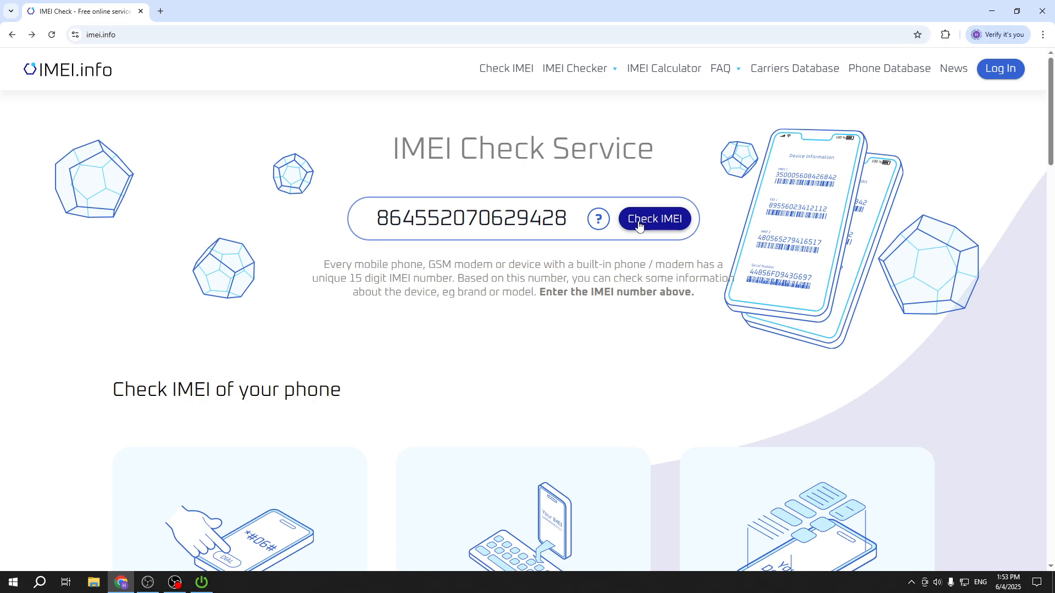
Look up the IMEI (Honor 400 Pro) and go to its eSIM Compatibility Check under Basic Checks.
click(653, 219)
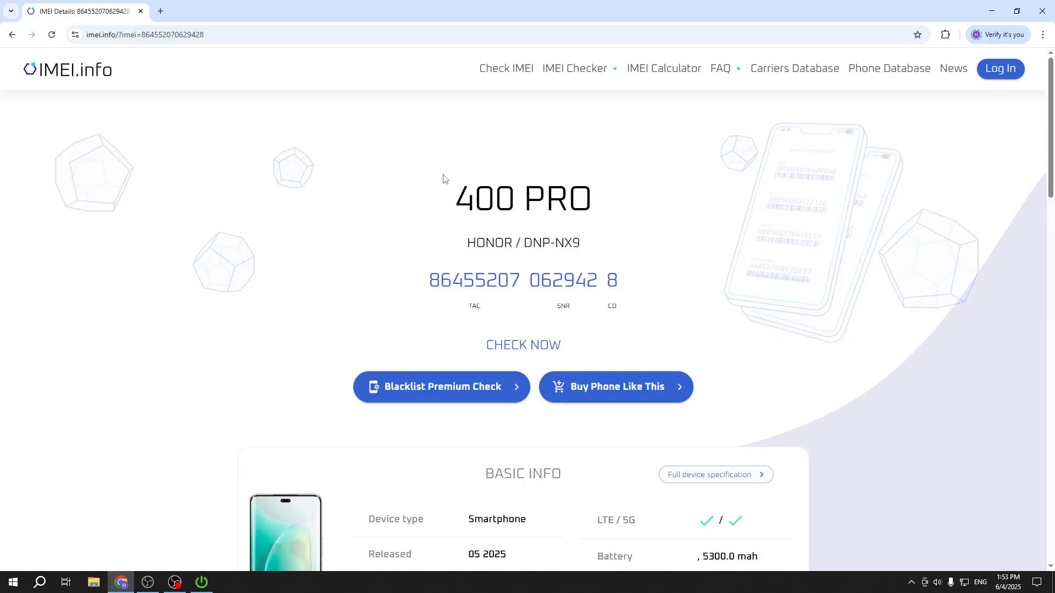
mouse_move(1009, 171)
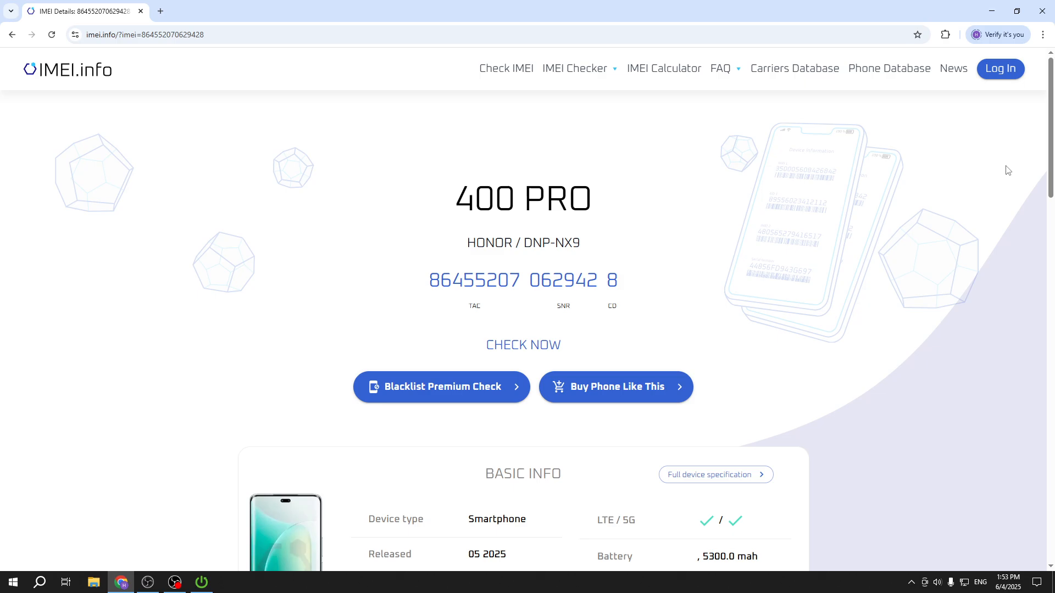
scroll(down, 3)
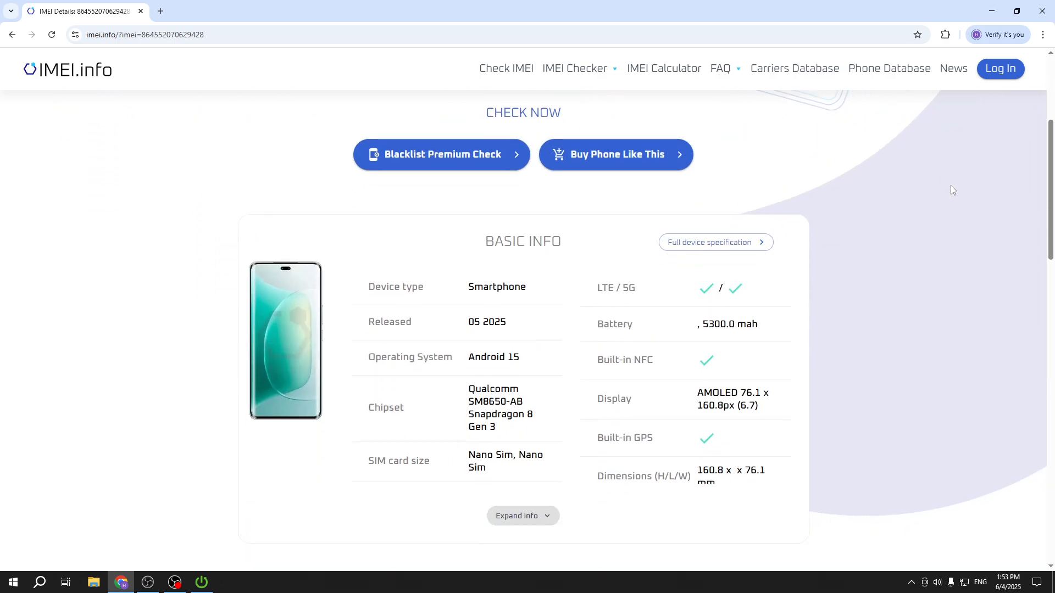
scroll(down, 3)
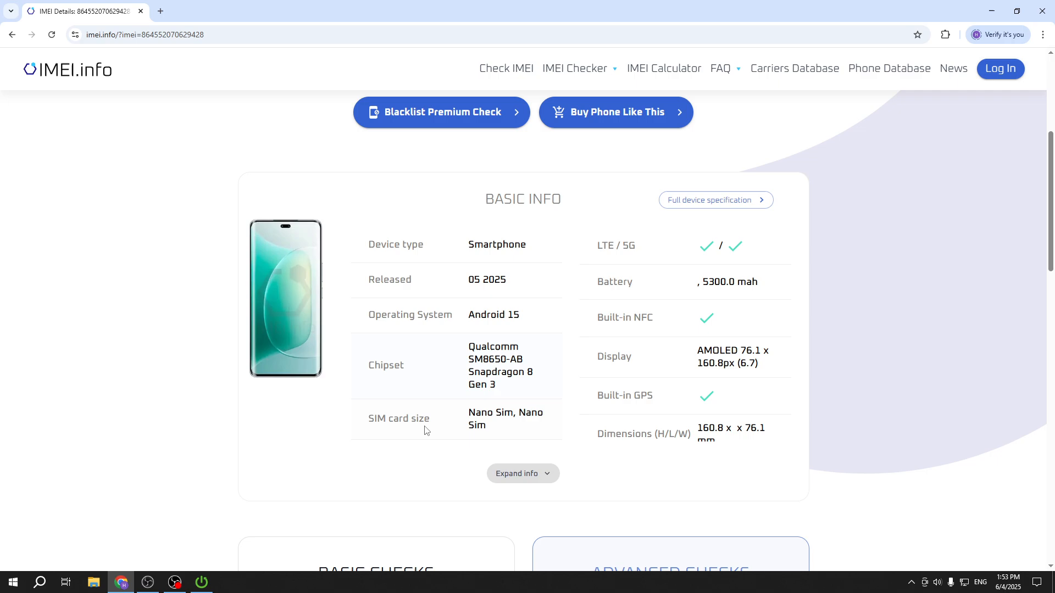
scroll(down, 3)
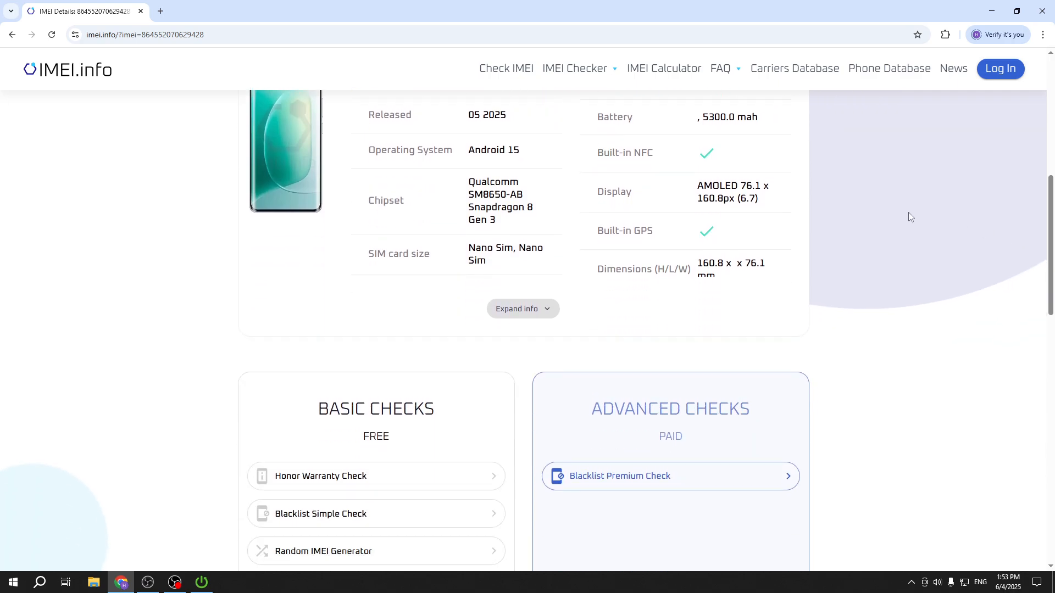
scroll(down, 3)
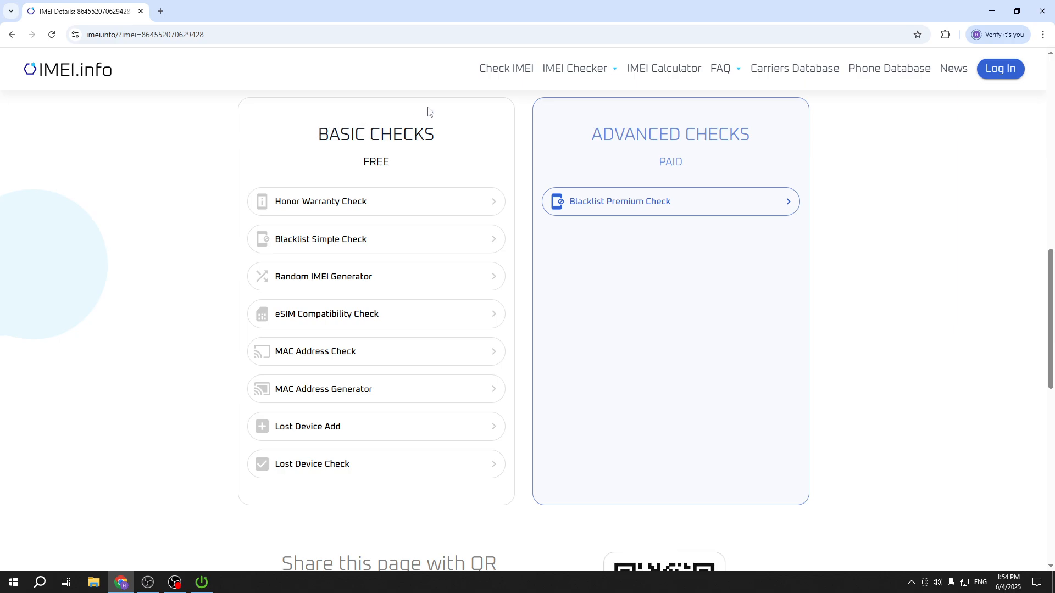
mouse_move(296, 323)
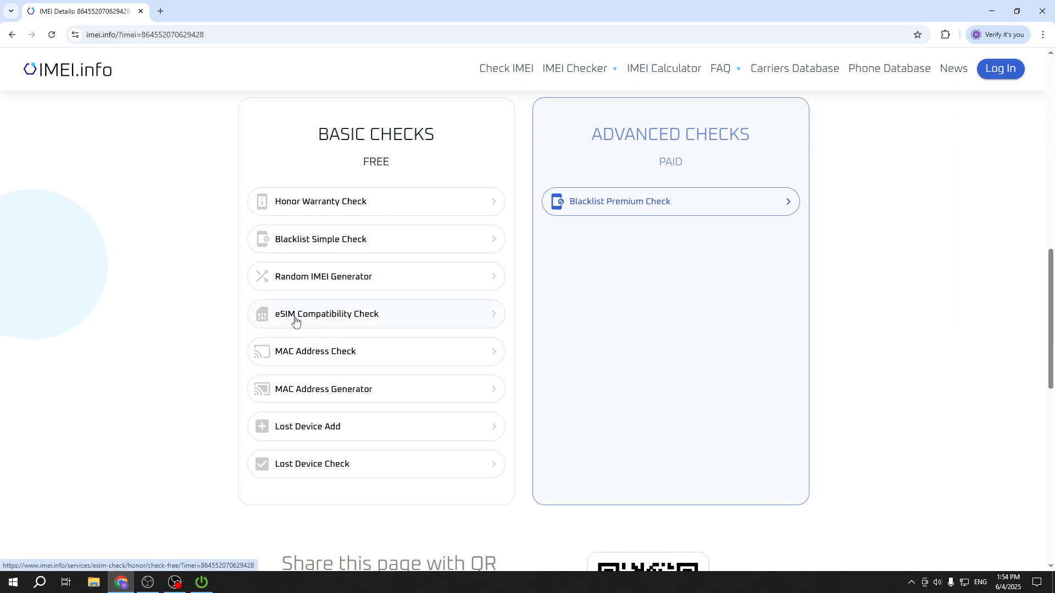
mouse_move(339, 321)
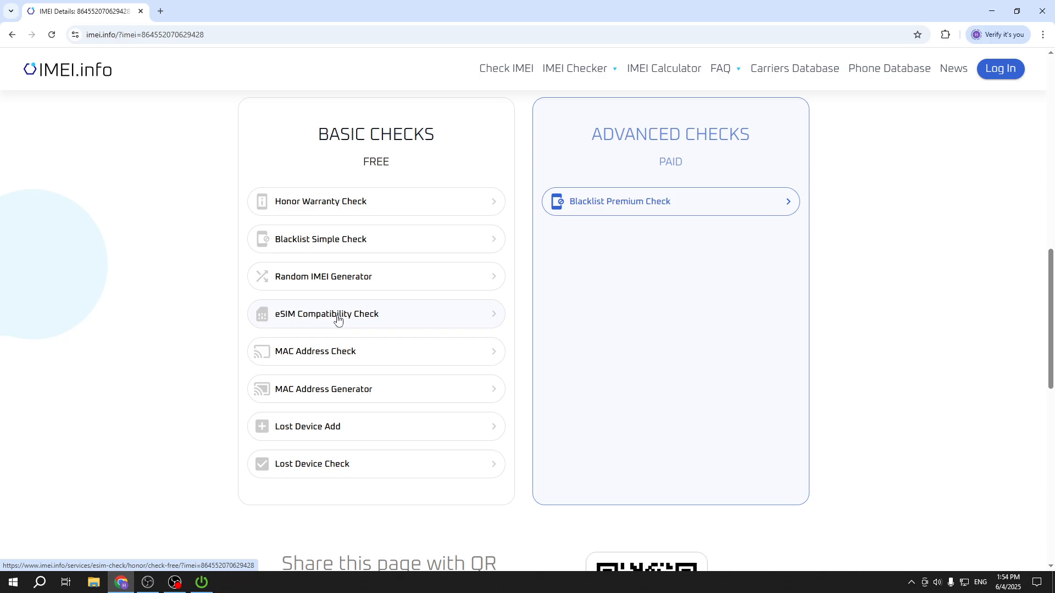
click(337, 314)
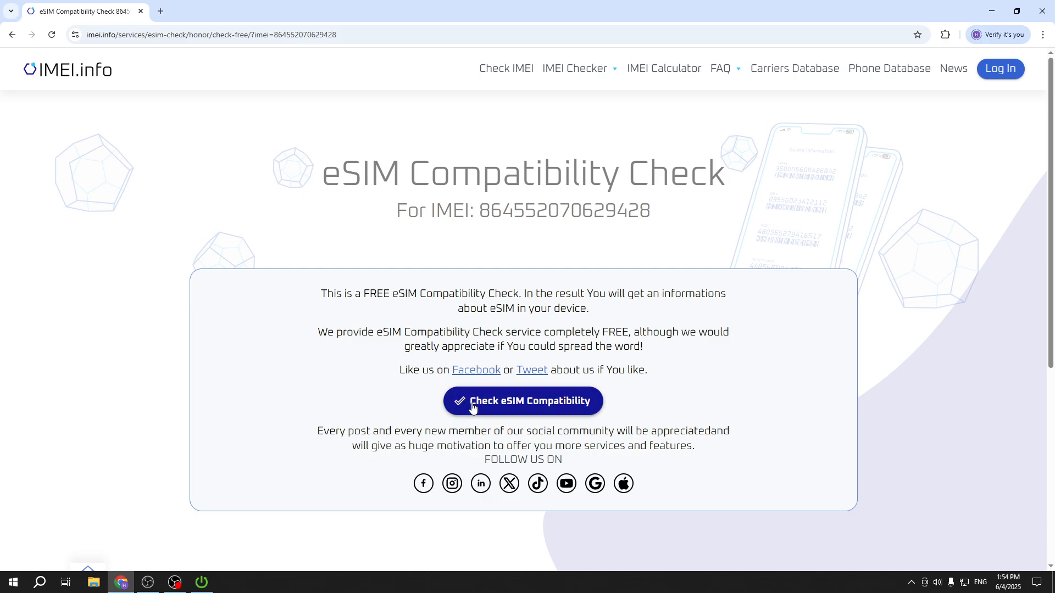
Run the eSIM check and review the result: no eSIM support, two SIM card slots.
click(523, 401)
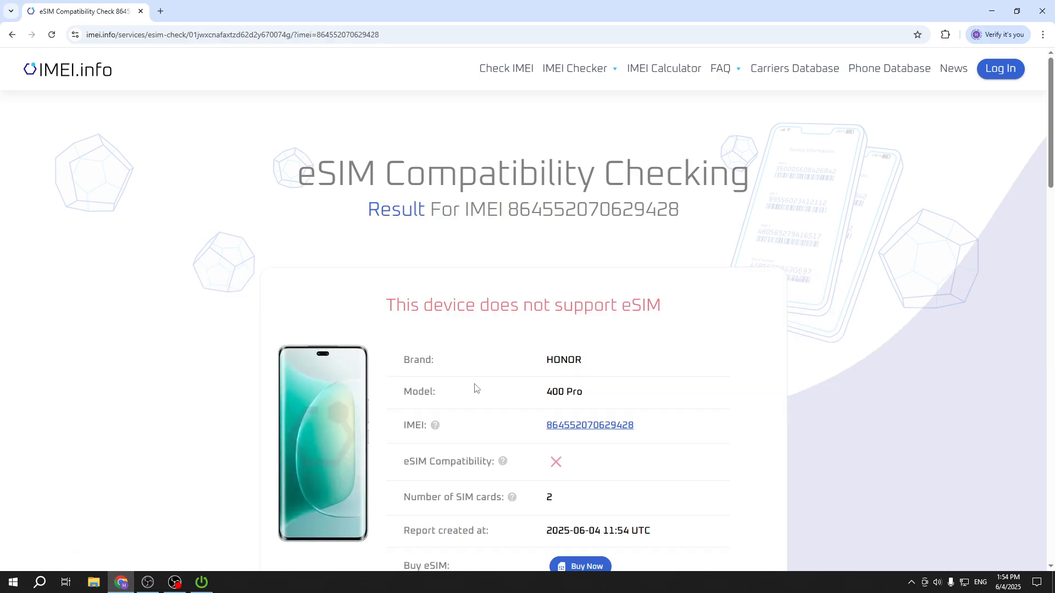
scroll(down, 3)
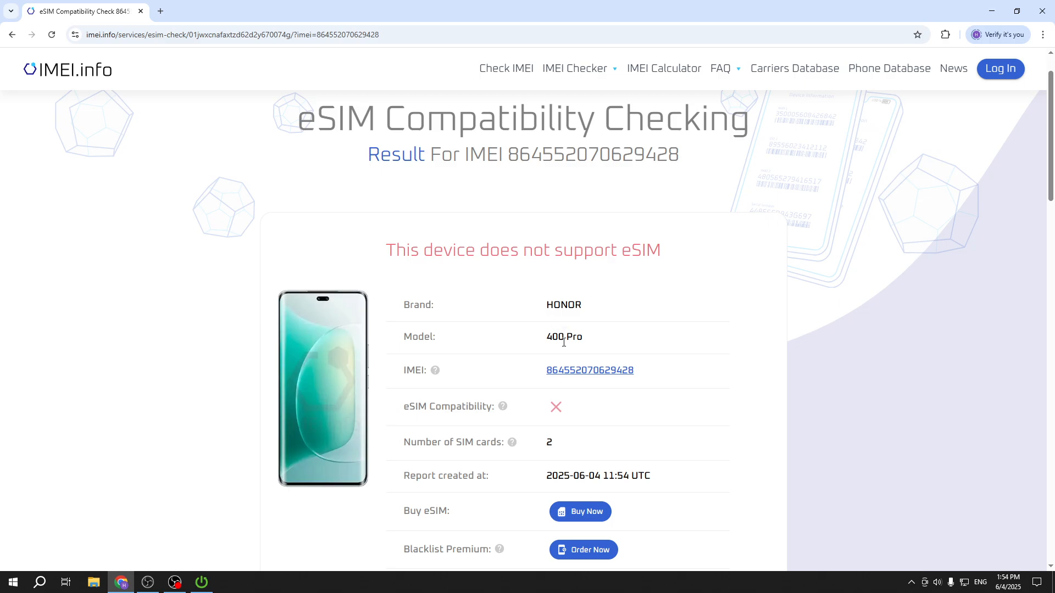
scroll(down, 3)
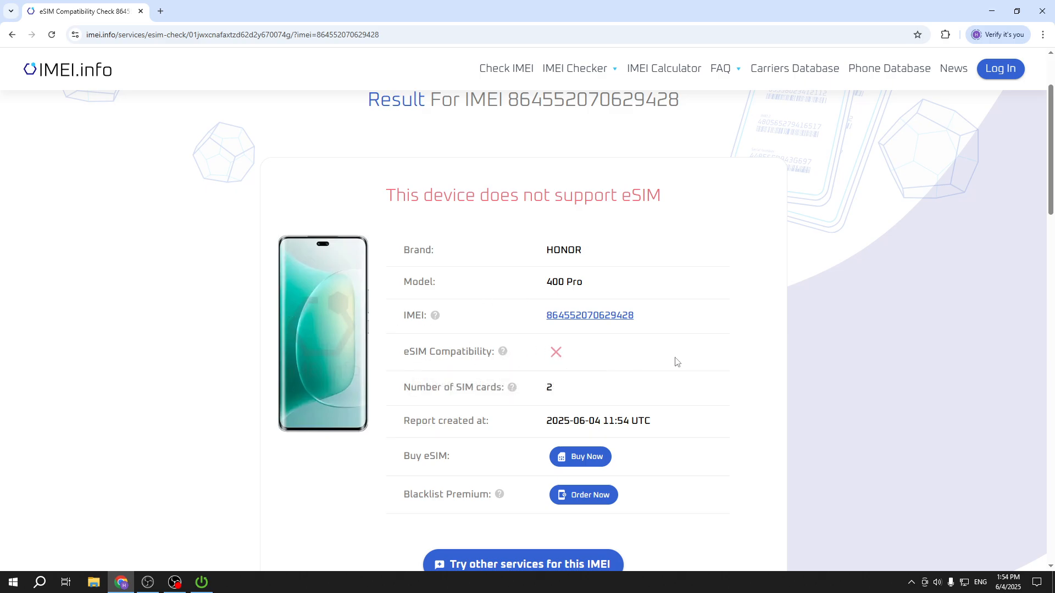
mouse_move(589, 335)
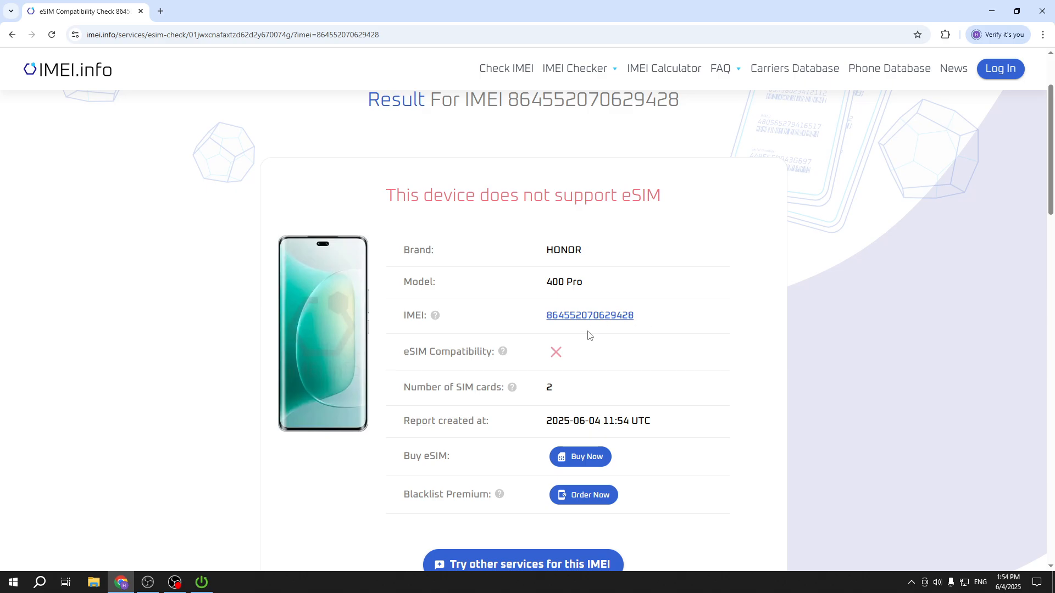
mouse_move(519, 377)
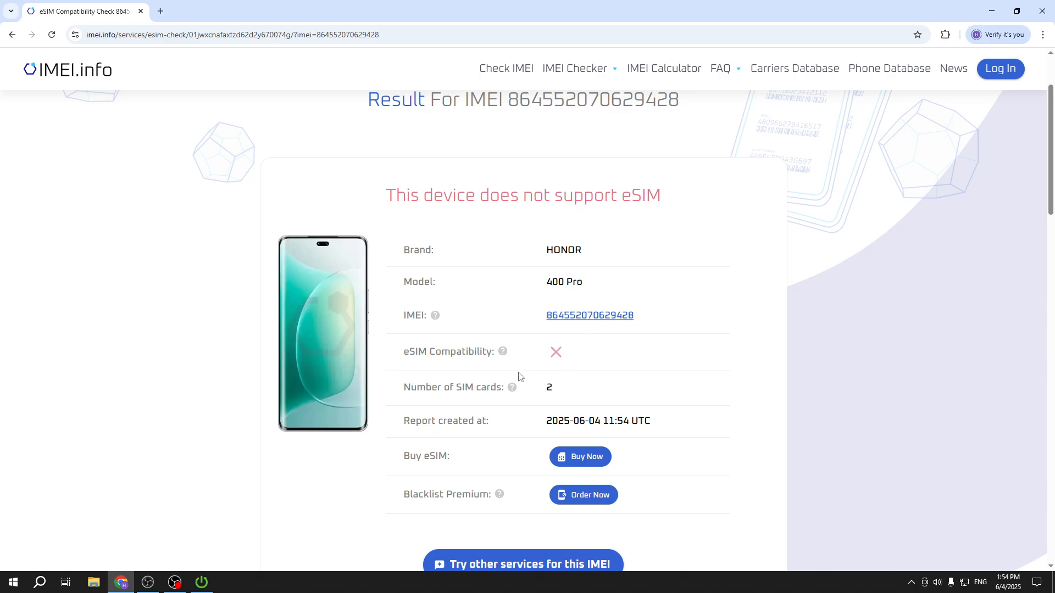
scroll(down, 3)
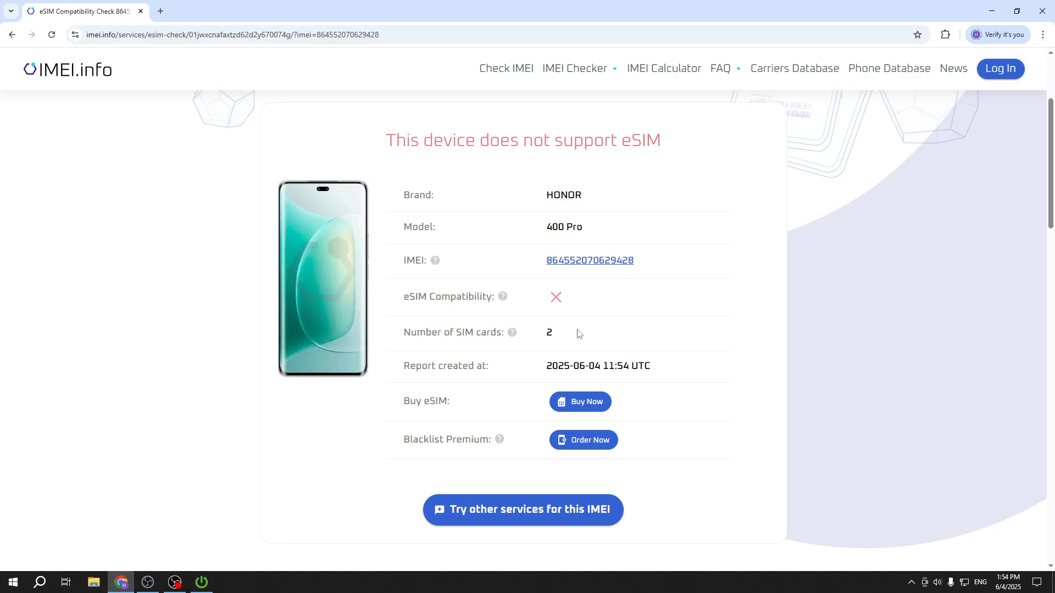
mouse_move(833, 427)
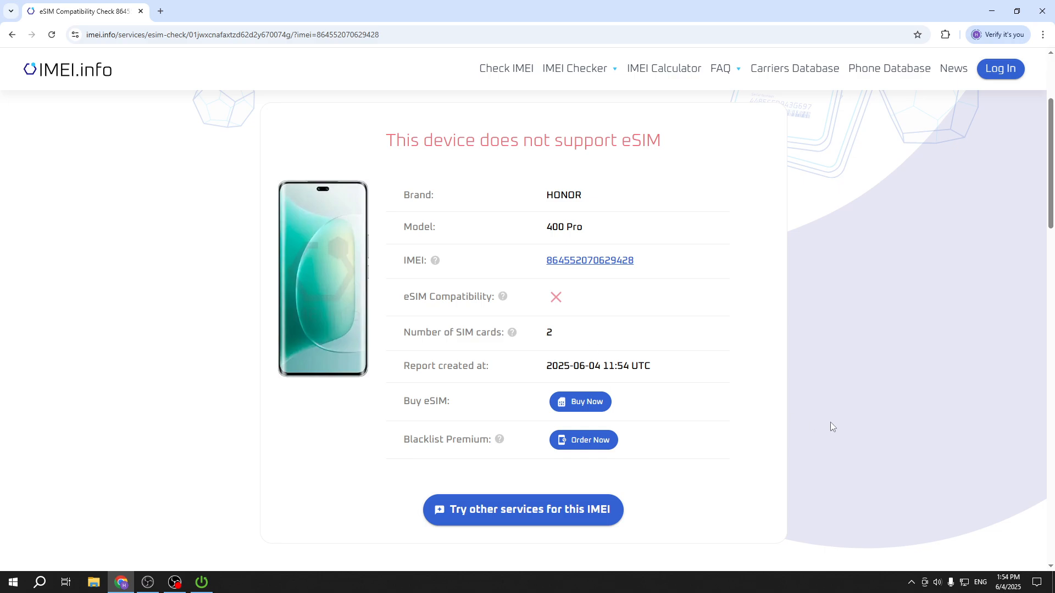
mouse_move(523, 476)
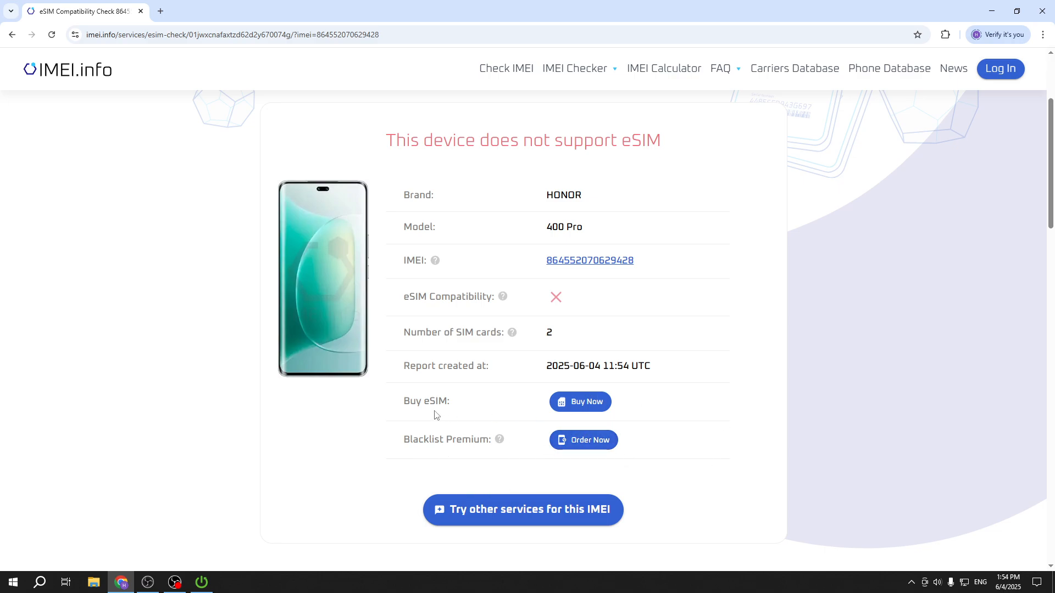
scroll(down, 3)
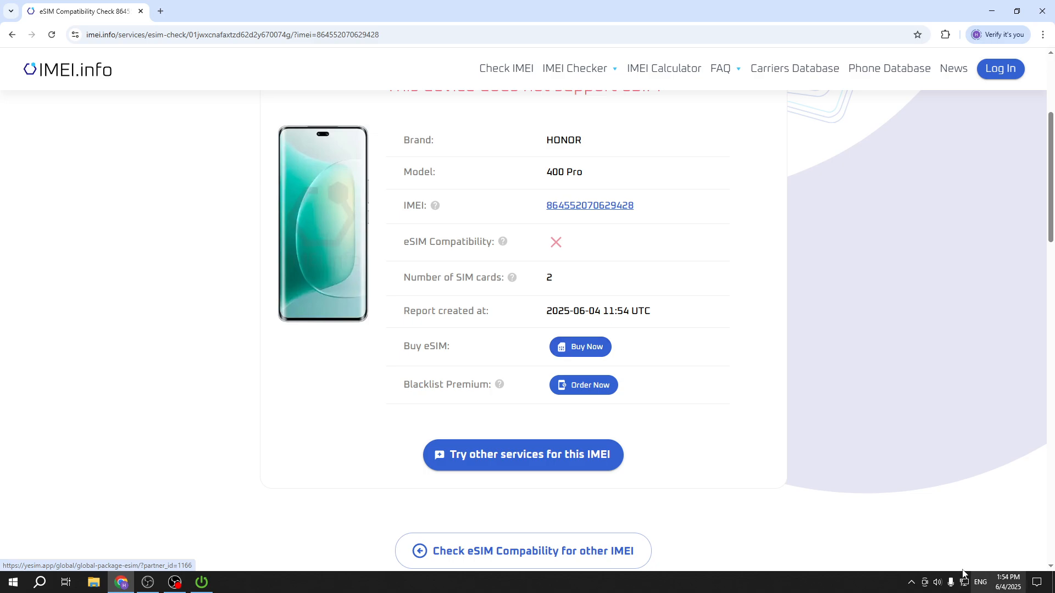